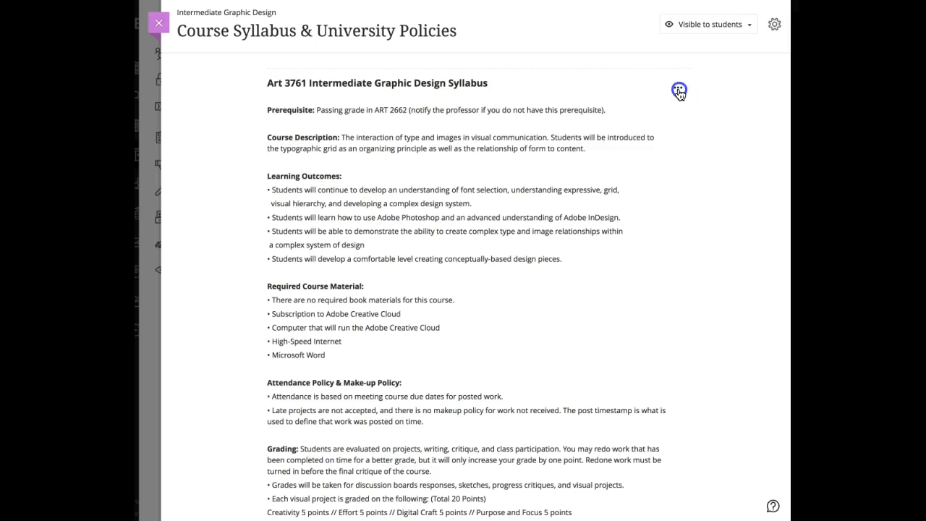
- Replace prerequisite ART 2662 with ART 3760 in the syllabus and save it
{"action": "left_click", "coordinate": [678, 91]}
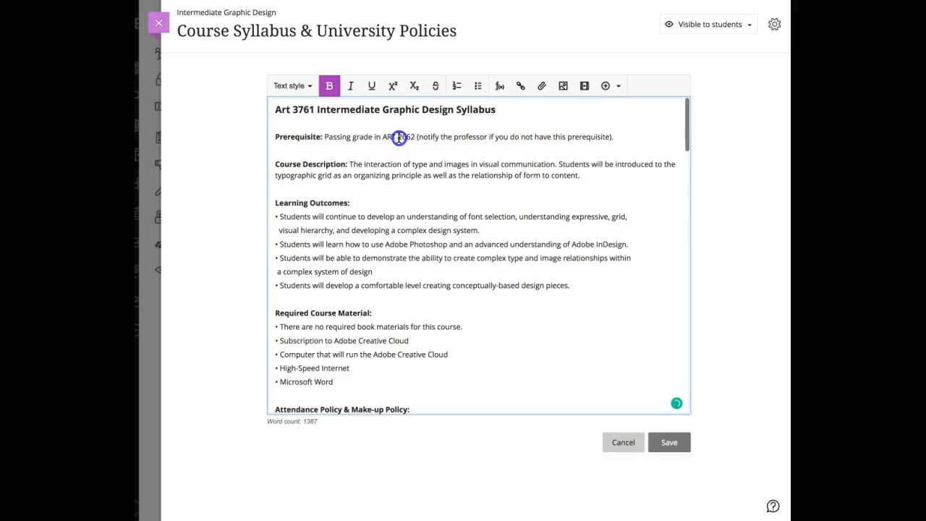
{"action": "double_click", "coordinate": [405, 136]}
{"action": "type", "text": "760"}
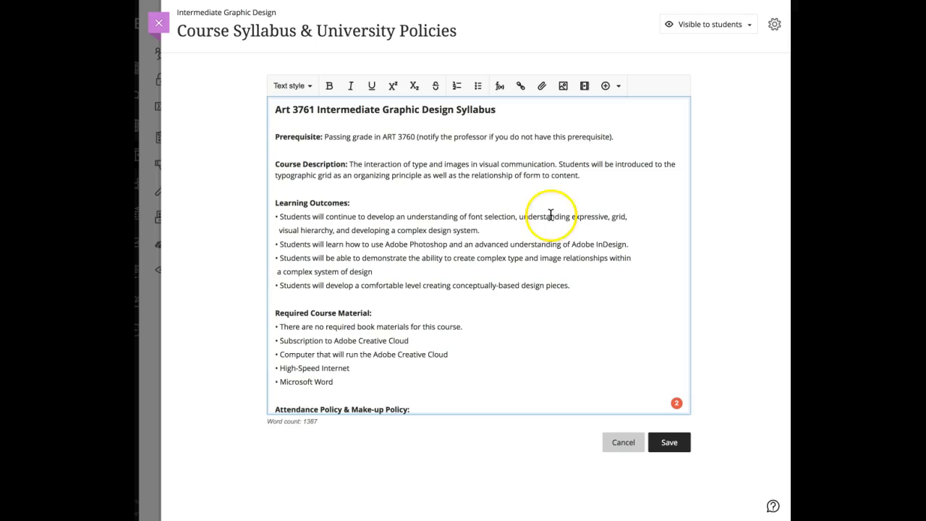
{"action": "left_click", "coordinate": [669, 443]}
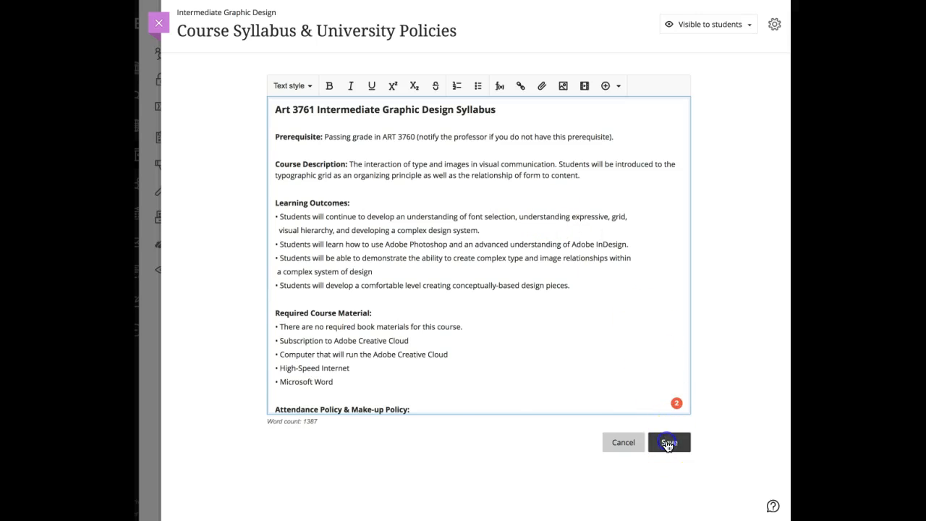
{"action": "left_click", "coordinate": [667, 443]}
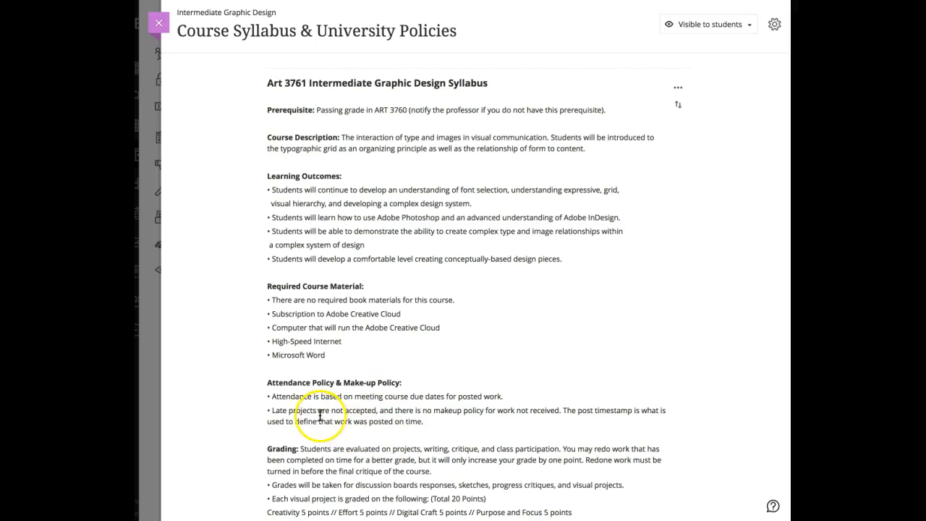
{"action": "scroll", "scroll_direction": "down", "scroll_amount": 3}
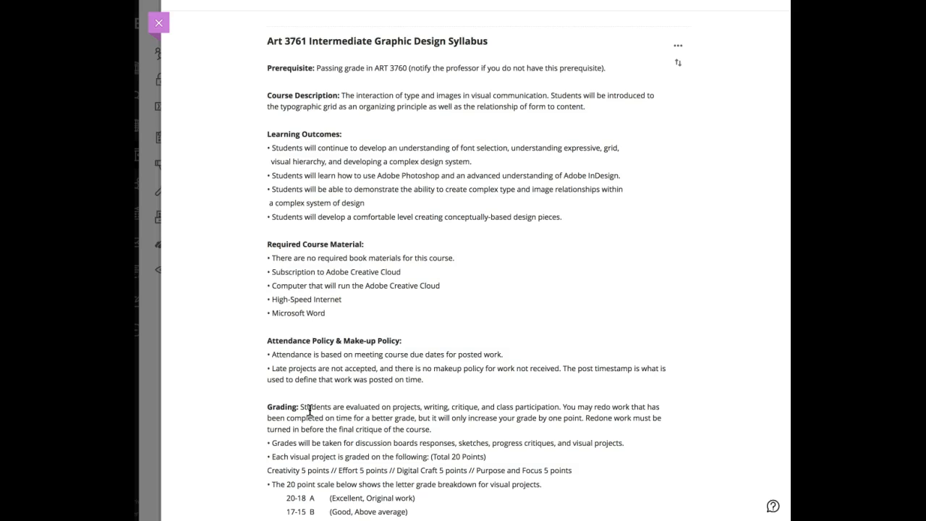
{"action": "scroll", "scroll_direction": "down", "scroll_amount": 3}
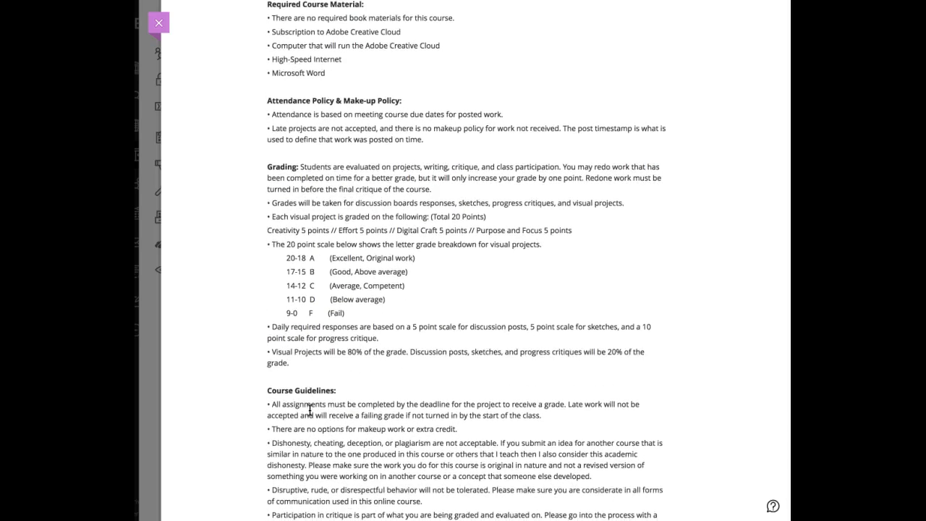
{"action": "scroll", "scroll_direction": "down", "scroll_amount": 3}
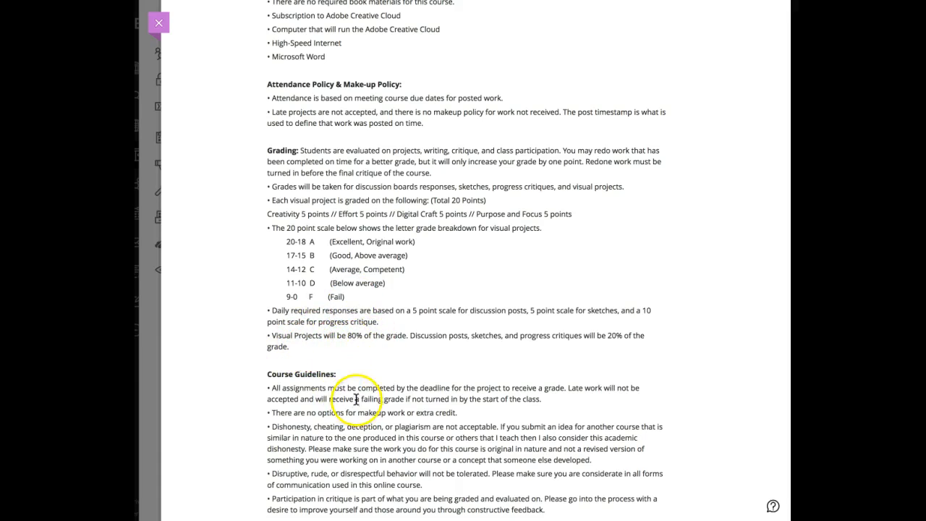
- Scroll through the remaining syllabus sections down to the university policies
{"action": "scroll", "scroll_direction": "down", "scroll_amount": 3}
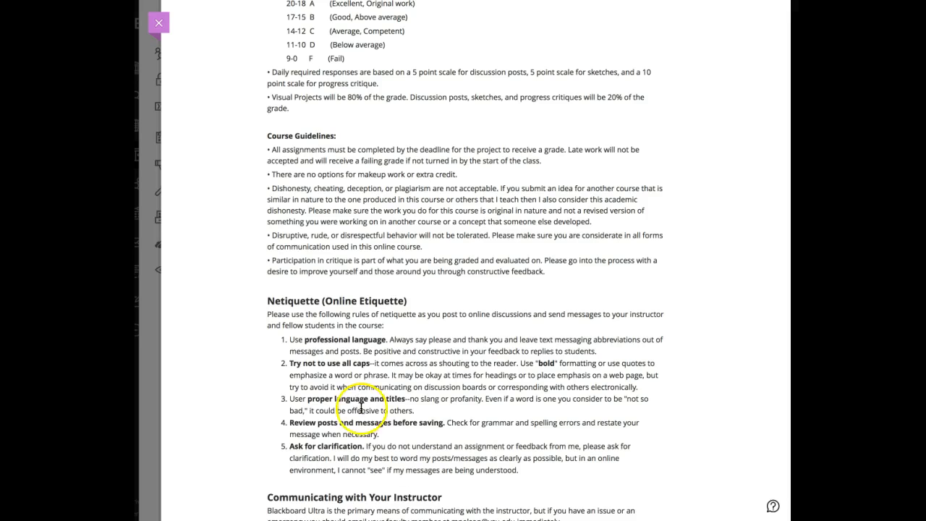
{"action": "scroll", "scroll_direction": "down", "scroll_amount": 3}
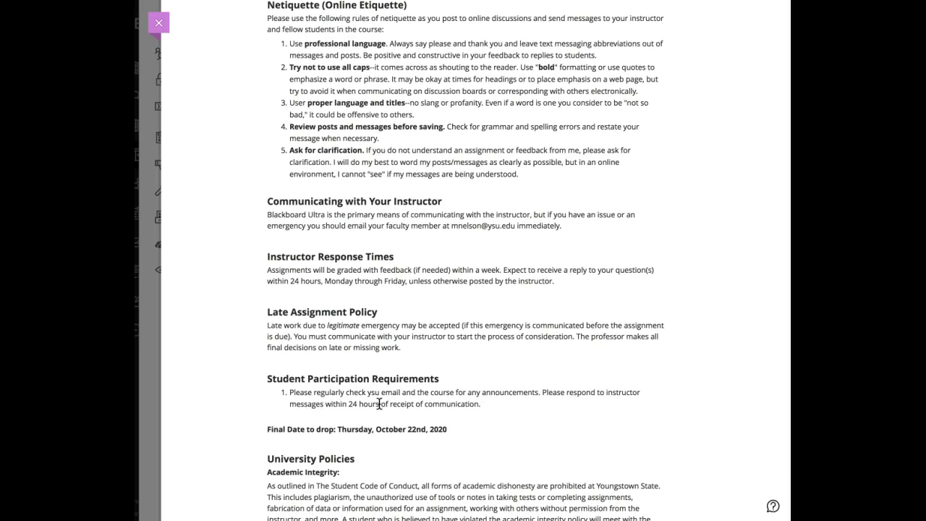
{"action": "scroll", "scroll_direction": "down", "scroll_amount": 3}
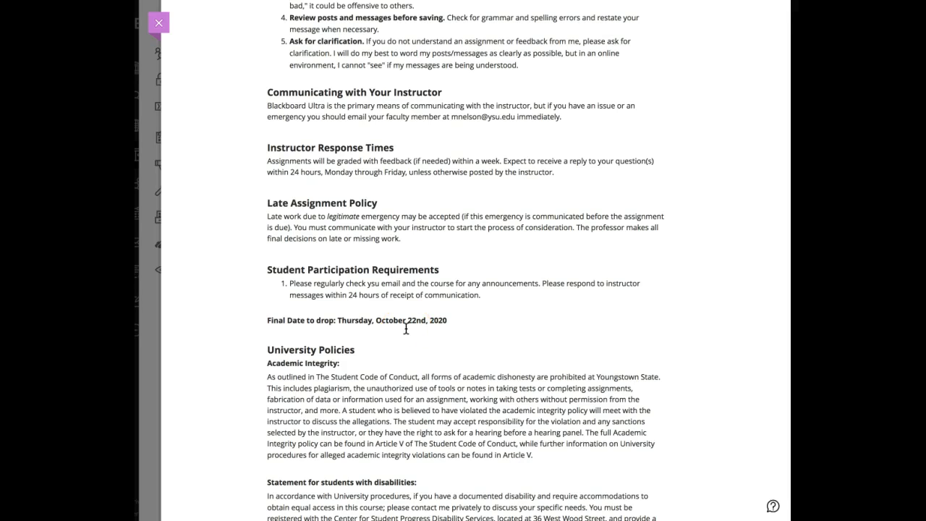
{"action": "scroll", "scroll_direction": "down", "scroll_amount": 3}
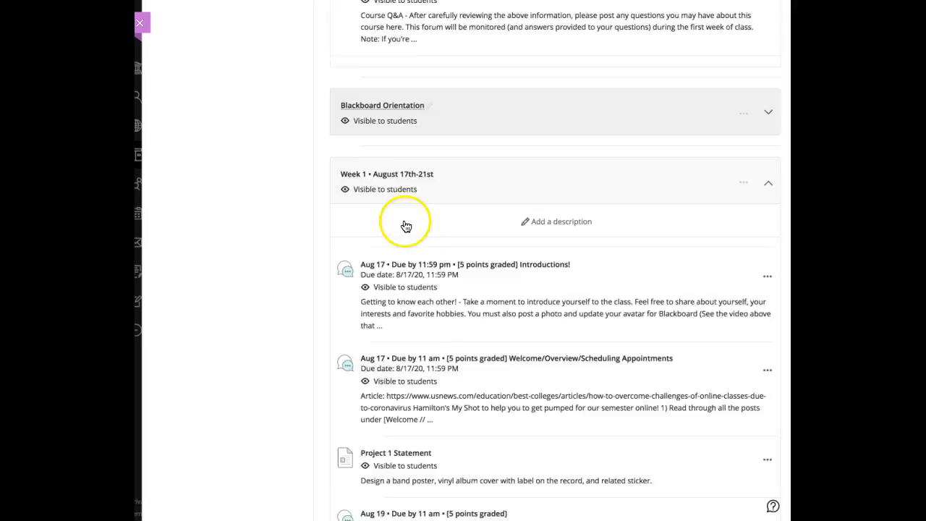
- Scroll to the Aug 17 Welcome/Overview/Scheduling Appointments item in Week 1
{"action": "scroll", "scroll_direction": "down", "scroll_amount": 3}
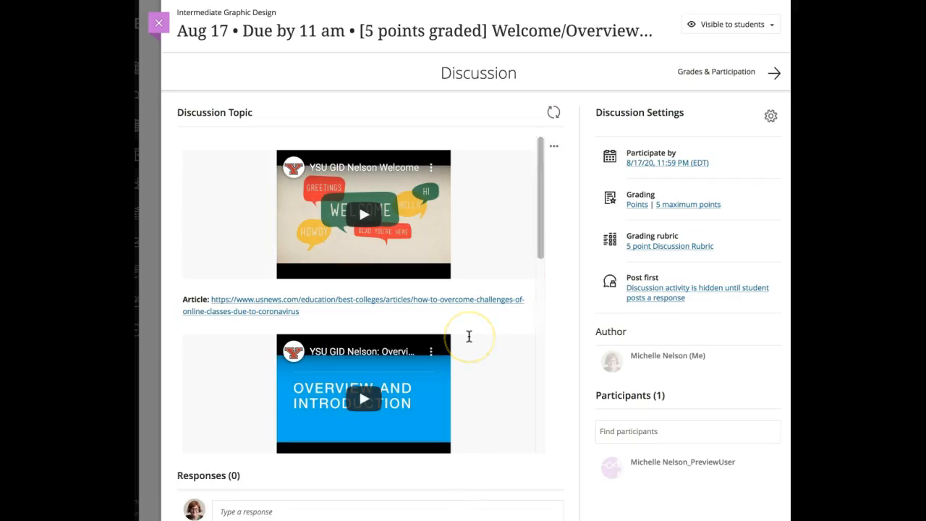
- Scroll through the welcome discussion's videos, article link and 5-point grading settings
{"action": "scroll", "scroll_direction": "down", "scroll_amount": 3}
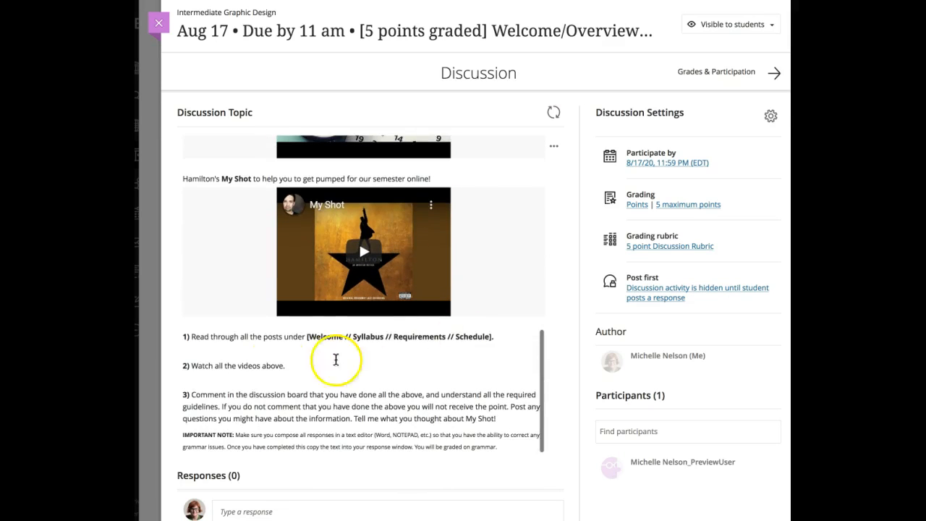
{"action": "mouse_move", "coordinate": [259, 346]}
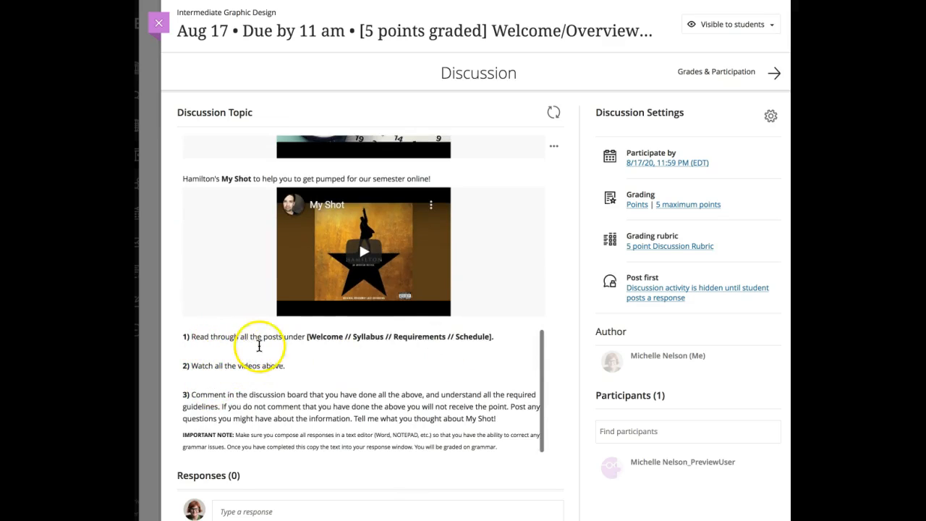
{"action": "mouse_move", "coordinate": [396, 346]}
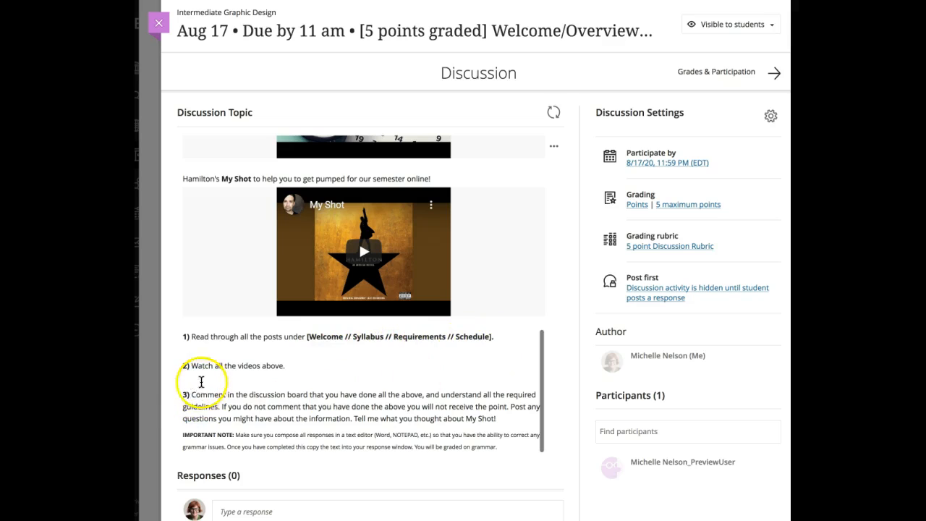
{"action": "mouse_move", "coordinate": [353, 408]}
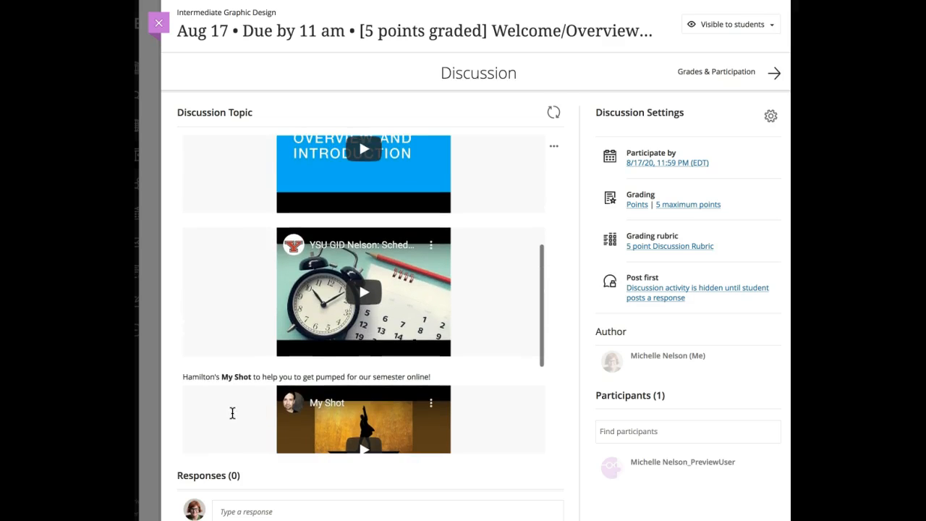
{"action": "mouse_move", "coordinate": [284, 263]}
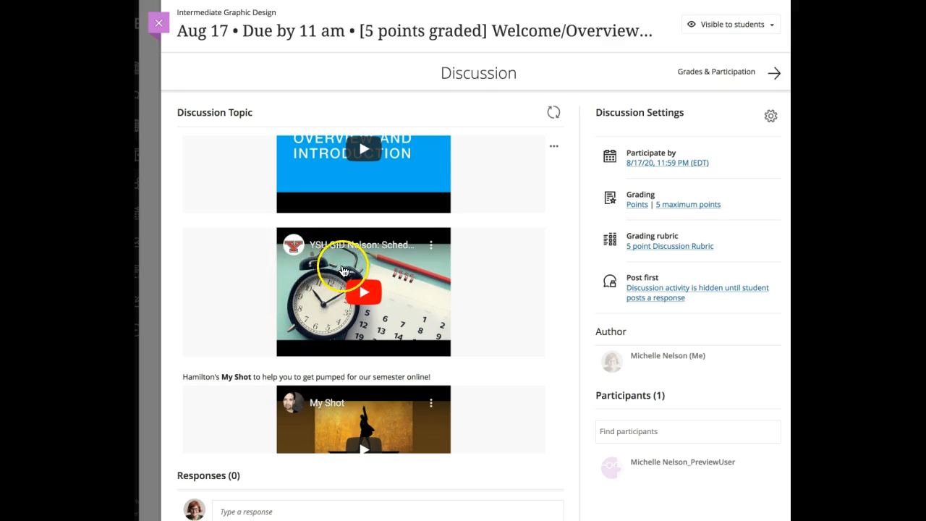
{"action": "scroll", "scroll_direction": "down", "scroll_amount": 3}
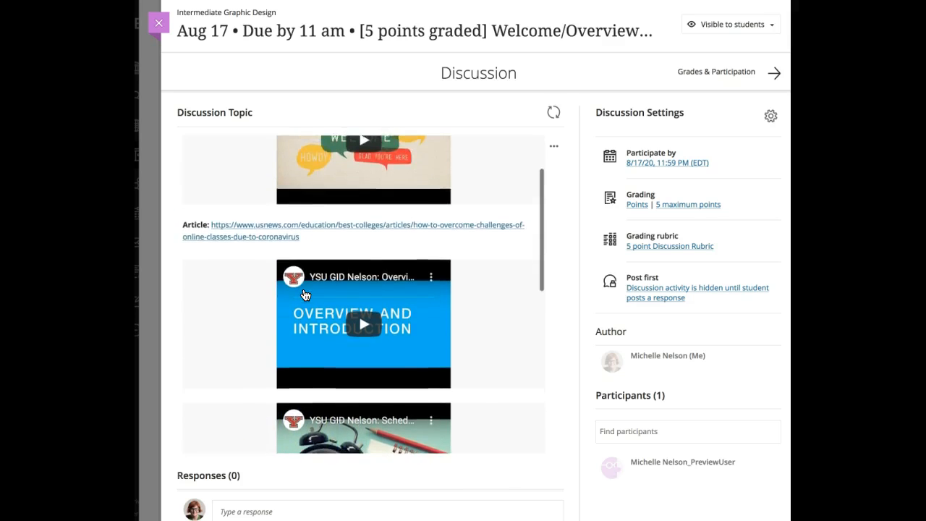
{"action": "scroll", "scroll_direction": "down", "scroll_amount": 3}
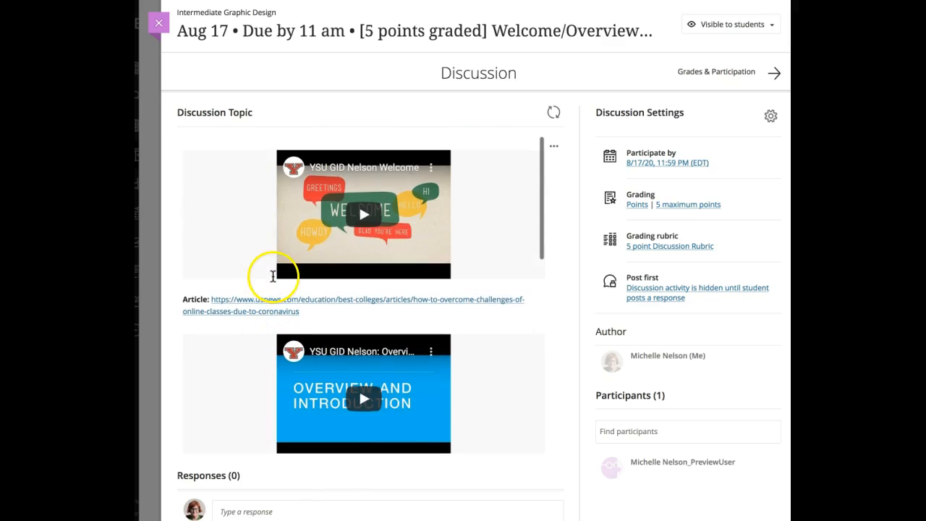
{"action": "mouse_move", "coordinate": [272, 261]}
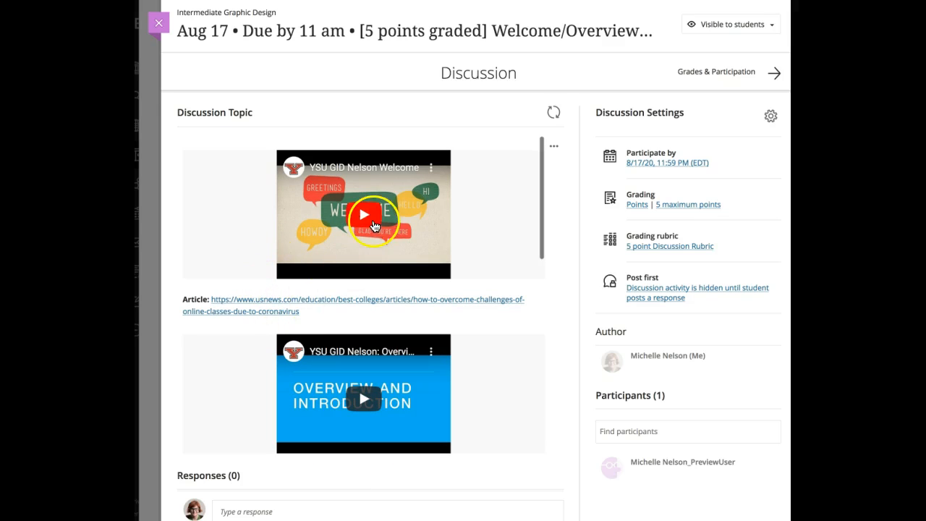
{"action": "scroll", "scroll_direction": "down", "scroll_amount": 3}
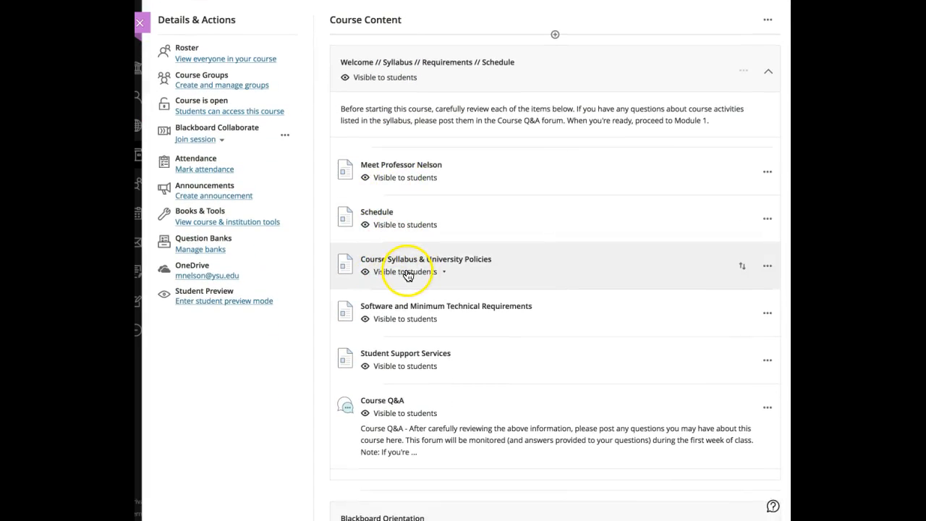
- Open the Schedule document under the Welcome // Syllabus module
{"action": "left_click", "coordinate": [405, 224]}
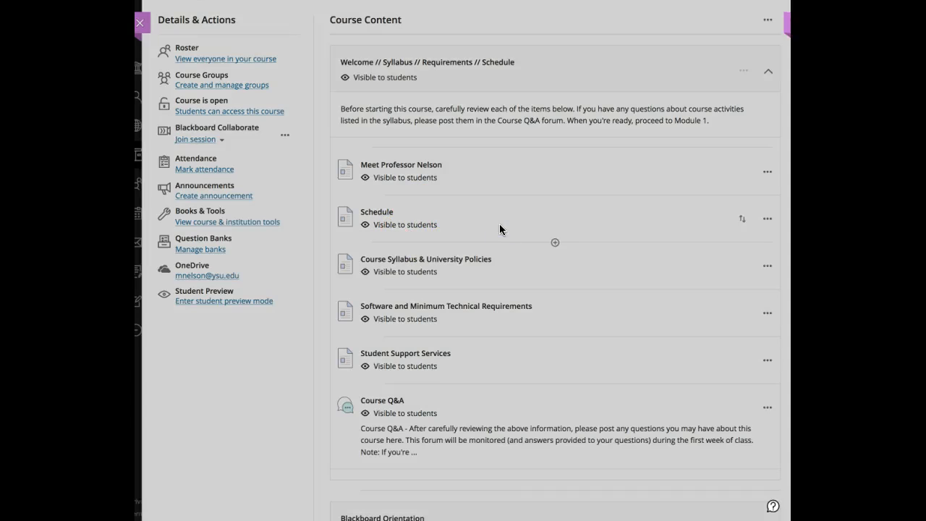
{"action": "left_click", "coordinate": [377, 211]}
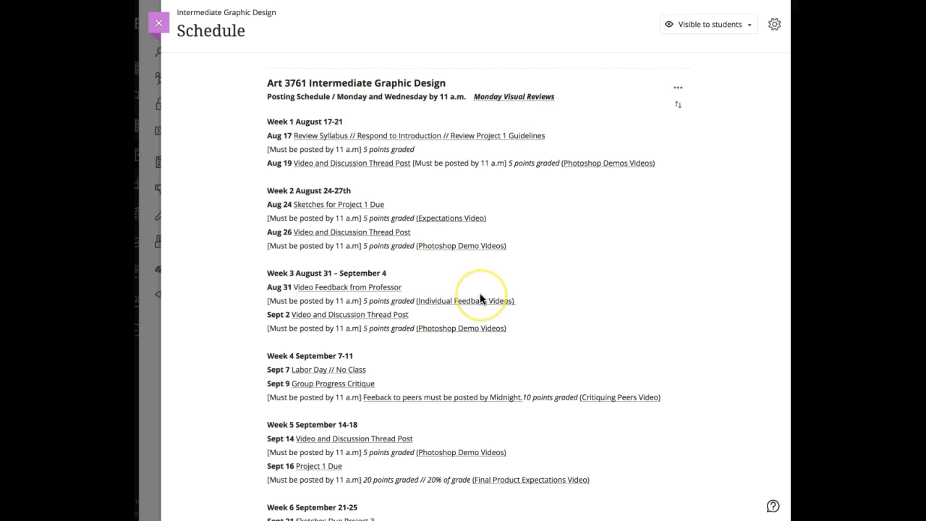
- Scroll the Schedule's weekly posting deadlines down and back to the top
{"action": "scroll", "scroll_direction": "down", "scroll_amount": 3}
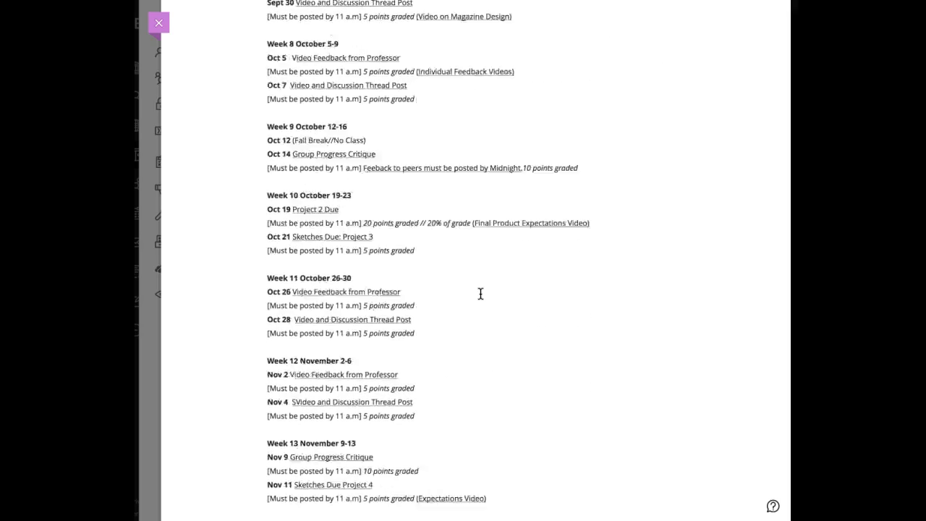
{"action": "scroll", "scroll_direction": "up", "scroll_amount": 3}
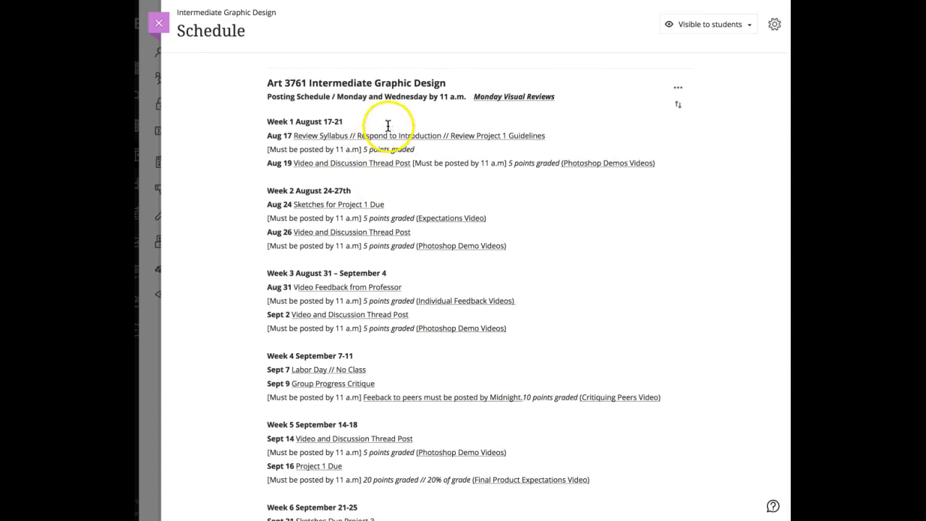
{"action": "mouse_move", "coordinate": [512, 109]}
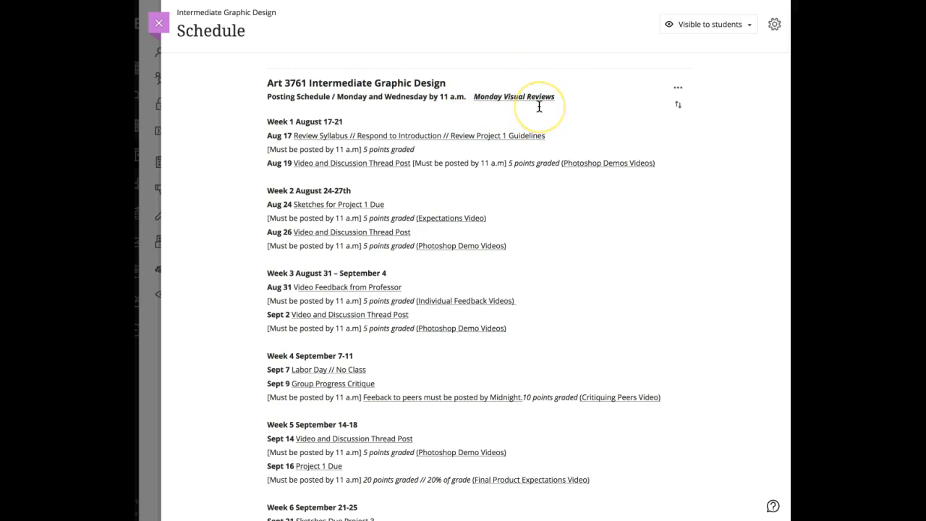
{"action": "mouse_move", "coordinate": [567, 102]}
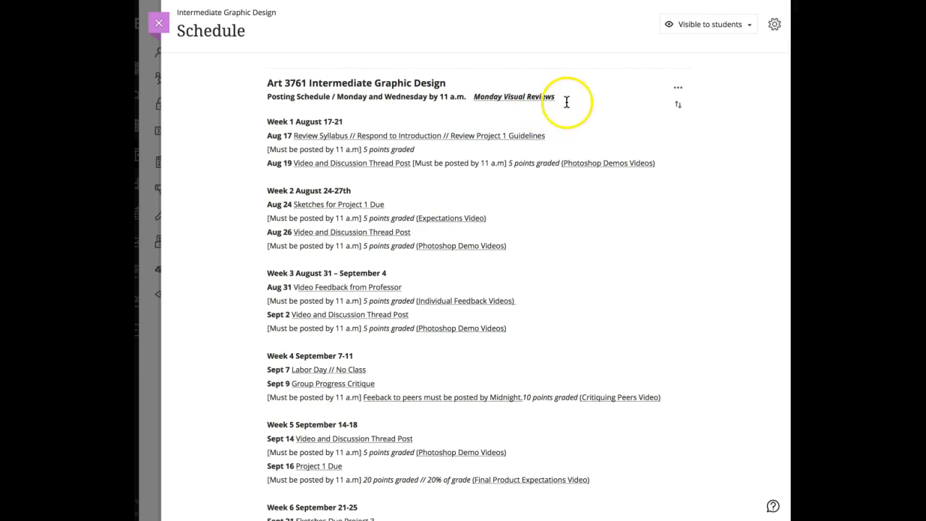
{"action": "mouse_move", "coordinate": [312, 244]}
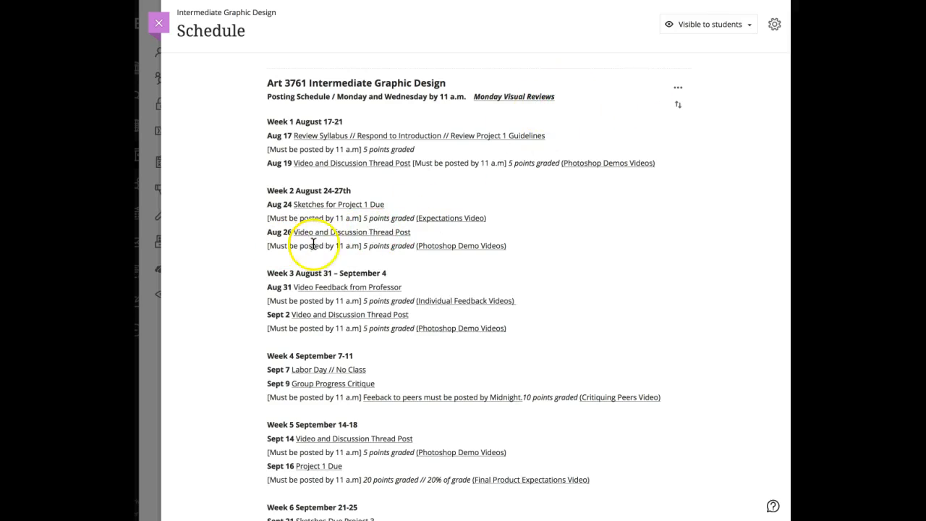
{"action": "mouse_move", "coordinate": [374, 240]}
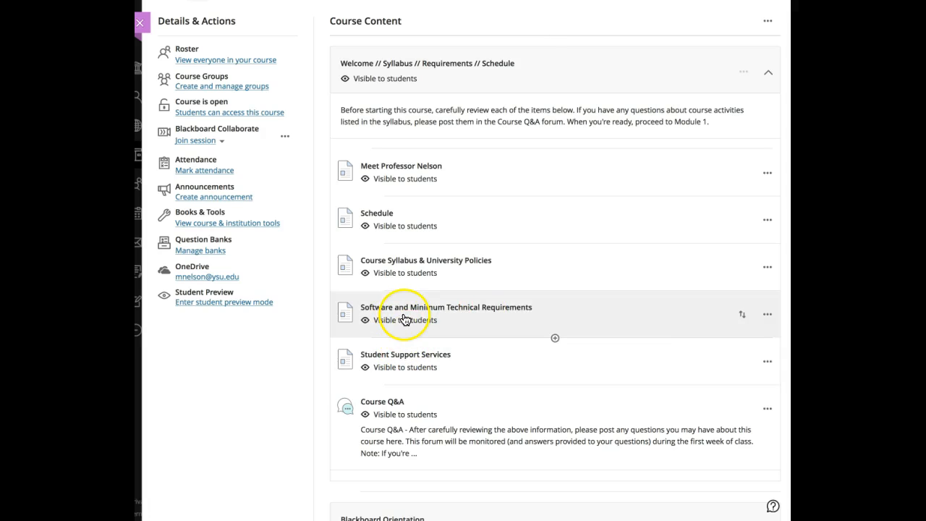
{"action": "scroll", "scroll_direction": "down", "scroll_amount": 3}
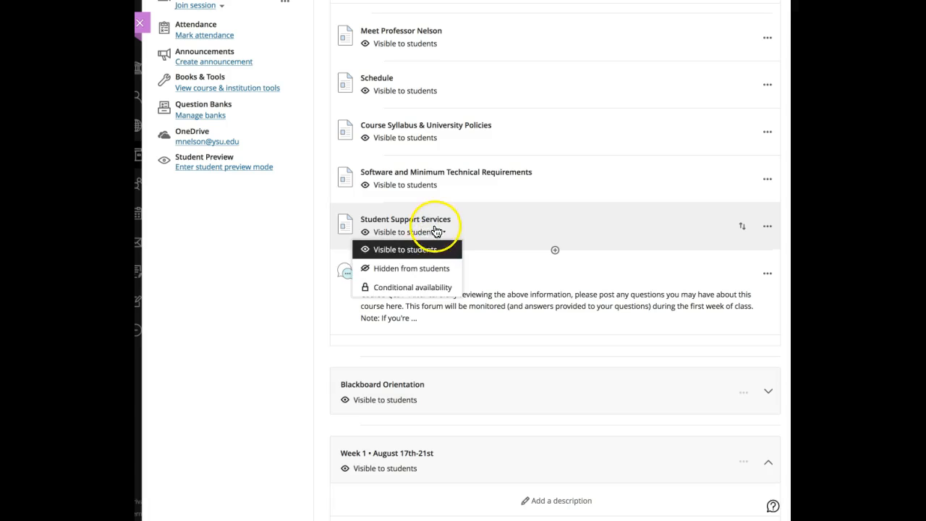
{"action": "left_click", "coordinate": [411, 220]}
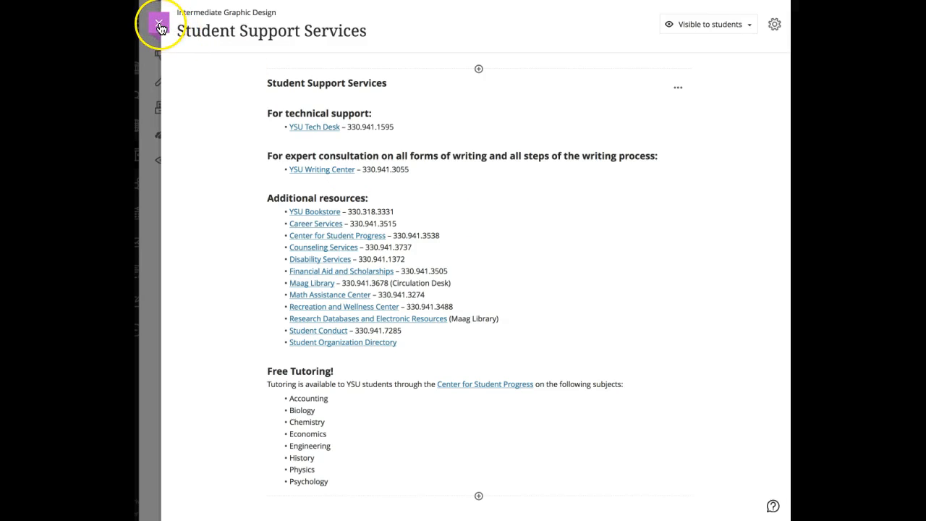
{"action": "left_click", "coordinate": [157, 23]}
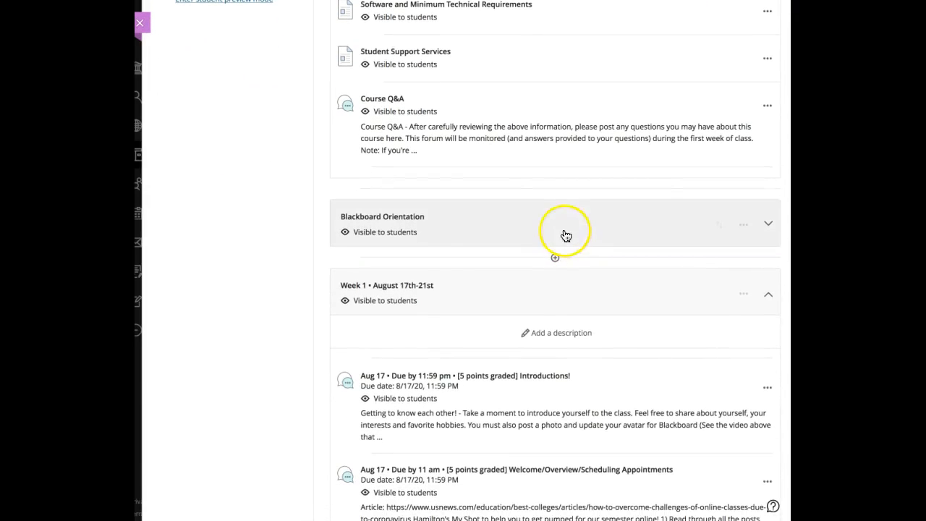
- Expand Blackboard Orientation and scroll its items from About You to Accessibility
{"action": "left_click", "coordinate": [769, 223]}
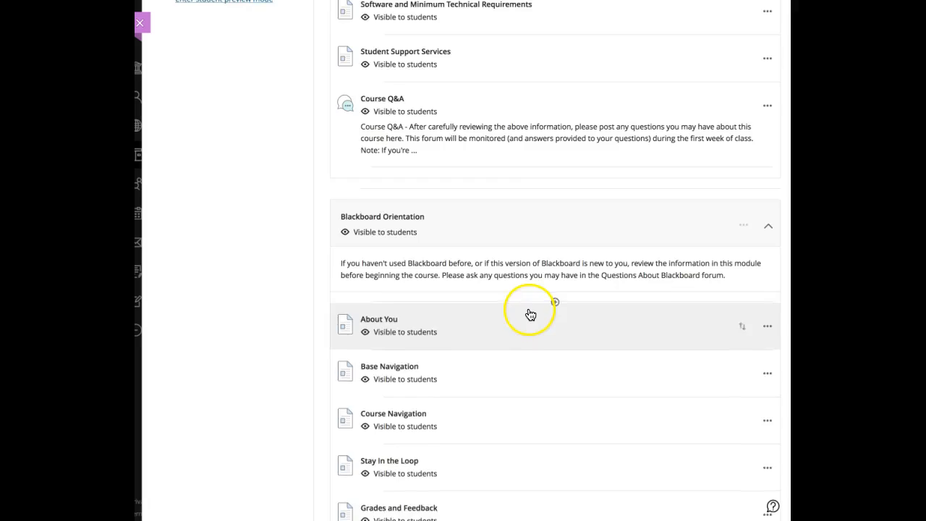
{"action": "scroll", "scroll_direction": "down", "scroll_amount": 3}
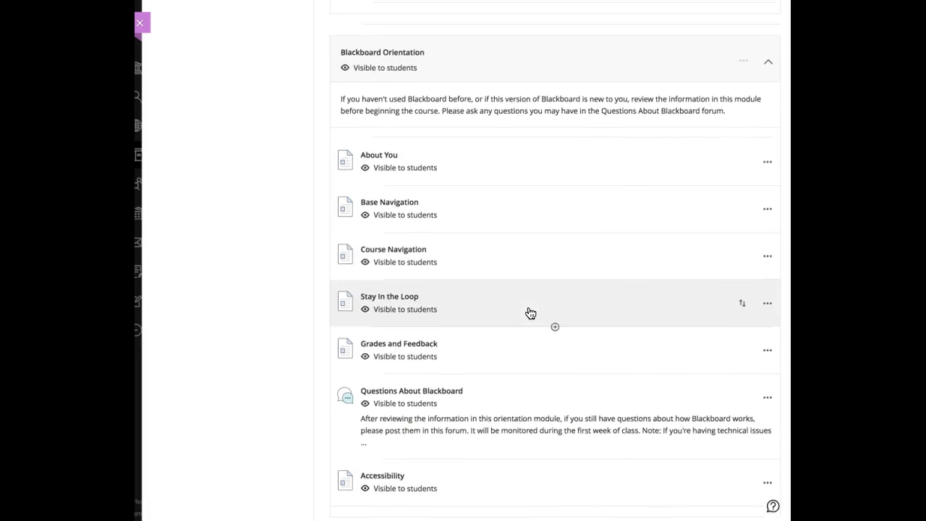
{"action": "scroll", "scroll_direction": "down", "scroll_amount": 3}
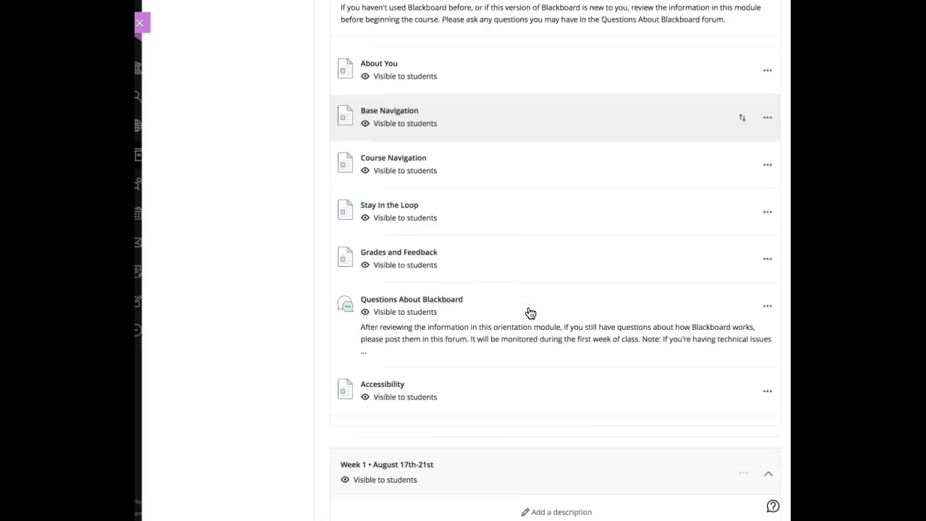